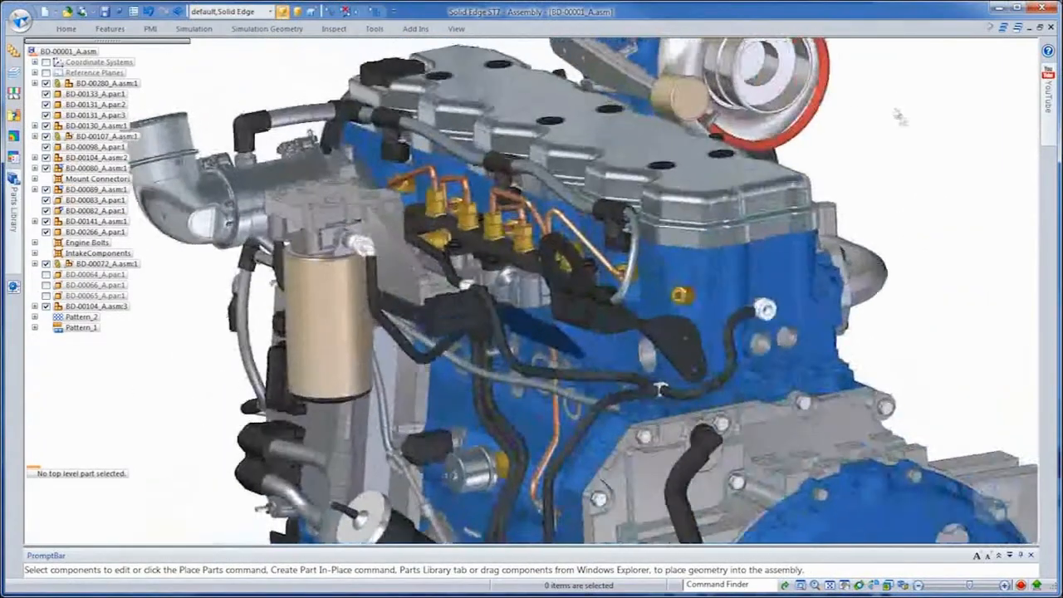
- Switch to the 3-Waste Gate configuration and open the turbocharger subassembly in its own window
{"action": "left_click", "coordinate": [273, 10]}
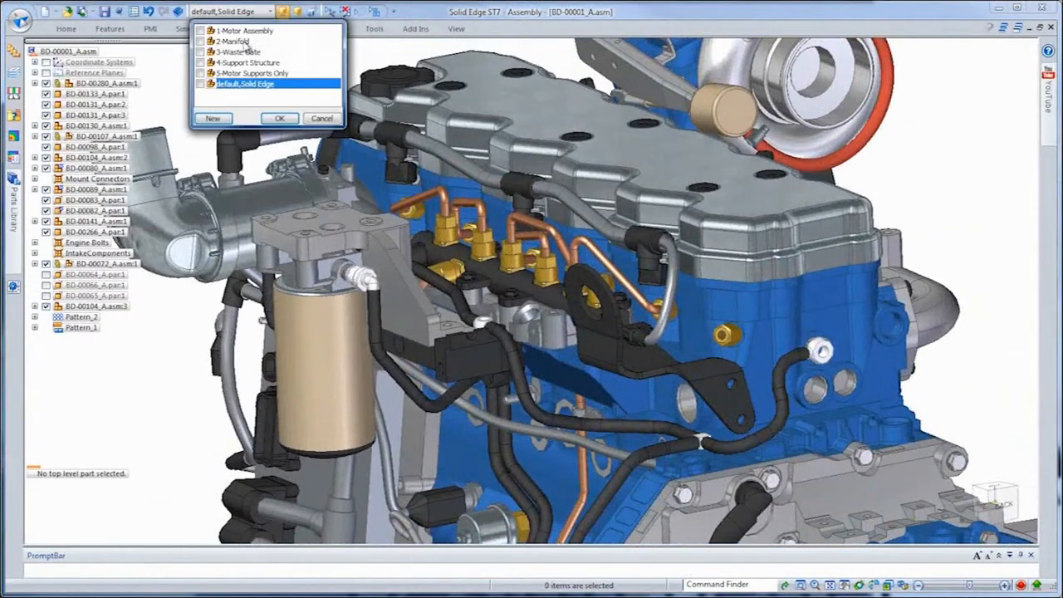
{"action": "left_click", "coordinate": [241, 52]}
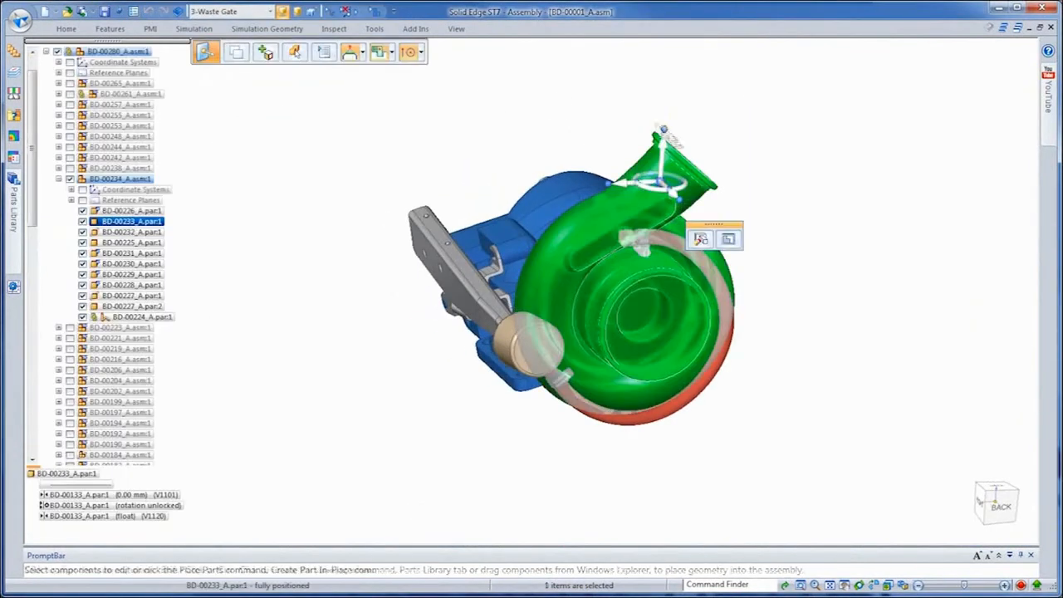
{"action": "right_click", "coordinate": [119, 180]}
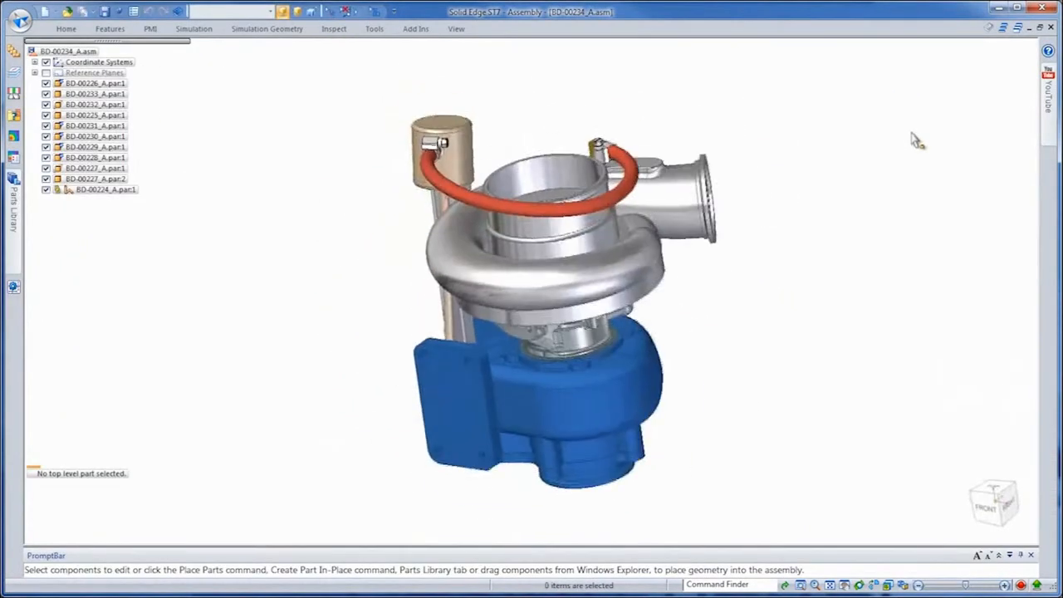
- Launch KeyShot Render from the Tools tab to load the turbocharger subassembly
{"action": "left_click", "coordinate": [375, 30]}
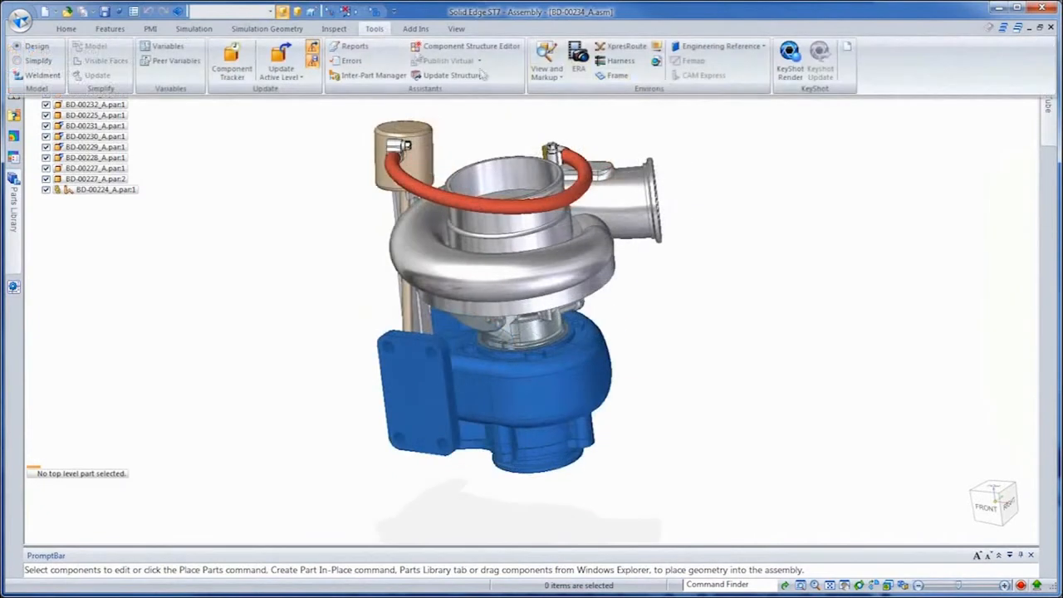
{"action": "left_click", "coordinate": [787, 58]}
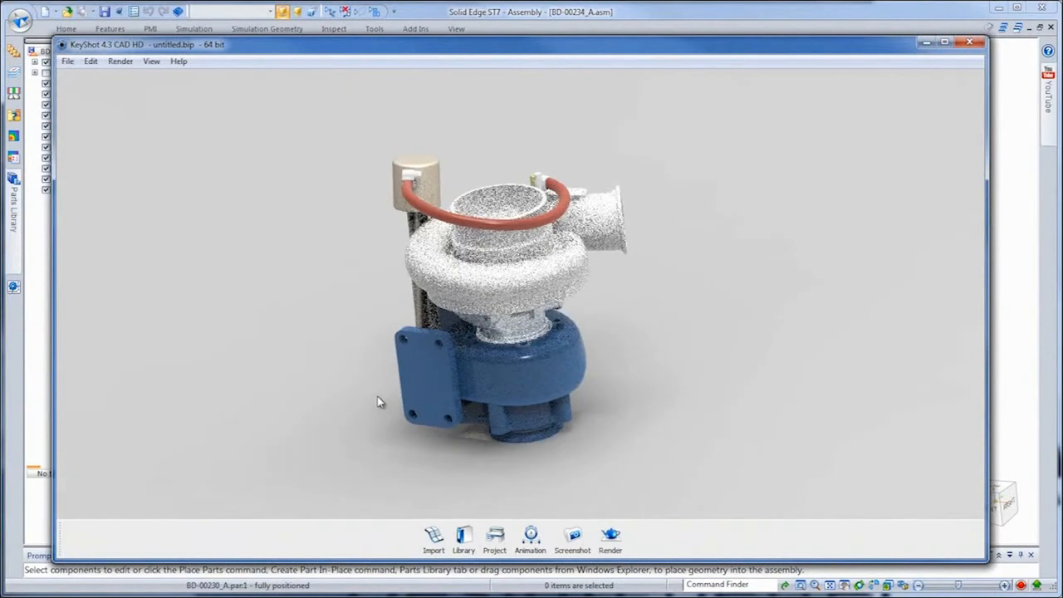
- Apply Chrome Black from the KeyShot Library to the housing, browse Colors and Backplates, return to Solid Edge
{"action": "left_click", "coordinate": [463, 537]}
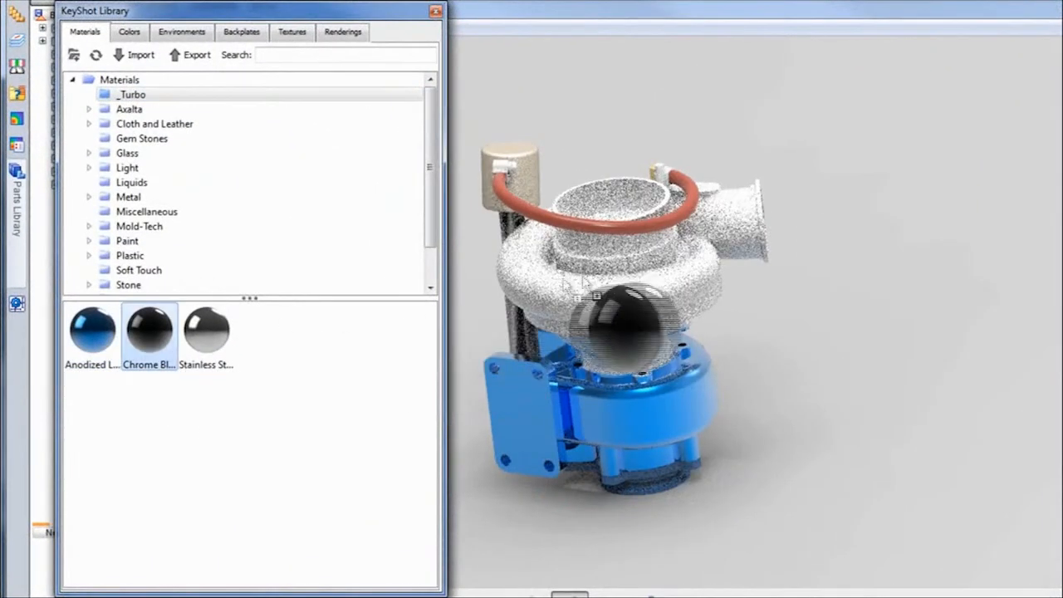
{"action": "left_click", "coordinate": [206, 329]}
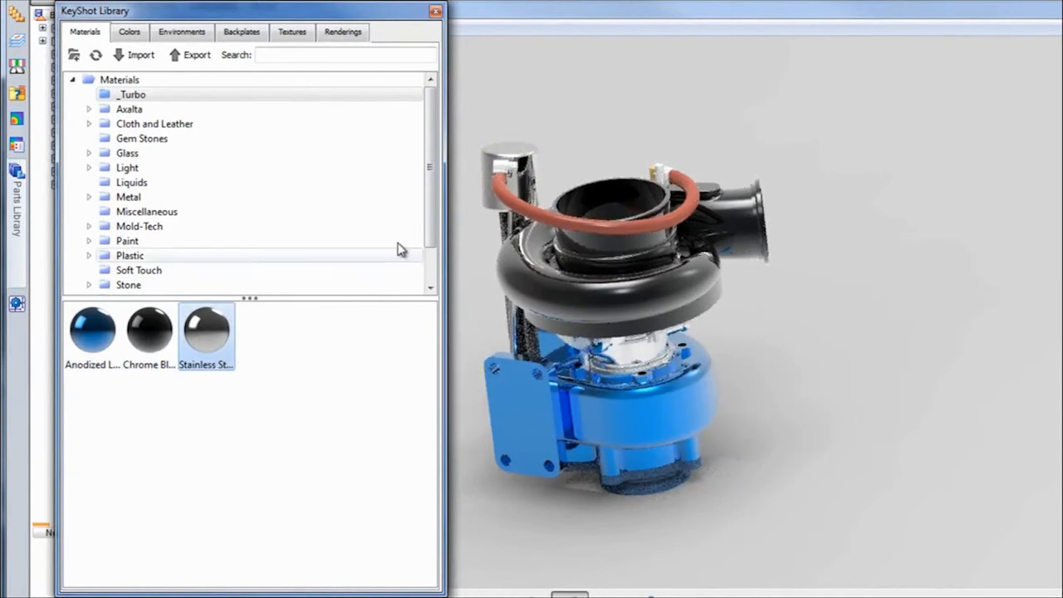
{"action": "left_click", "coordinate": [129, 31]}
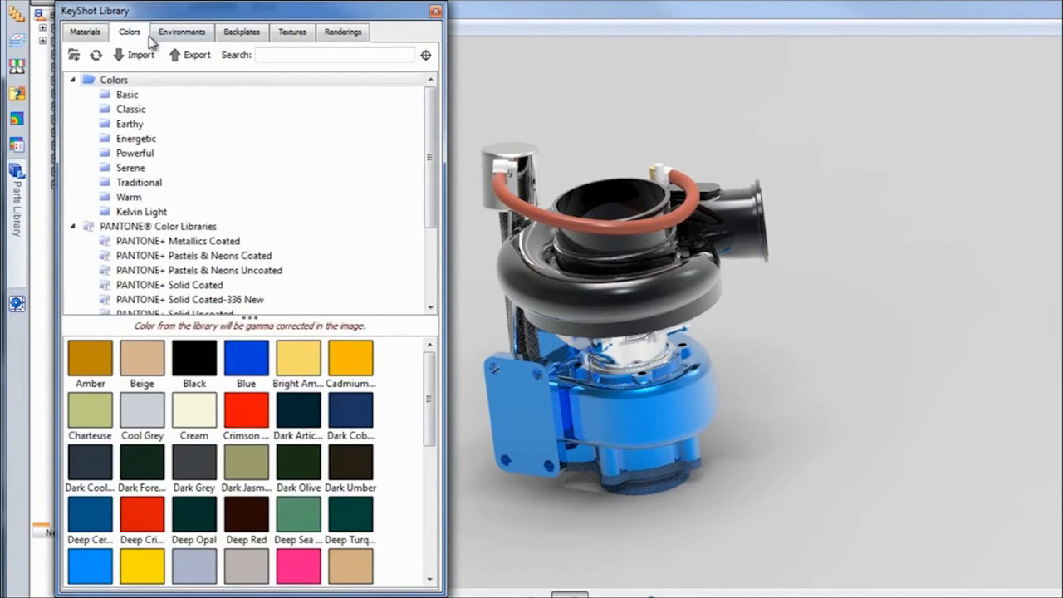
{"action": "left_click", "coordinate": [240, 32]}
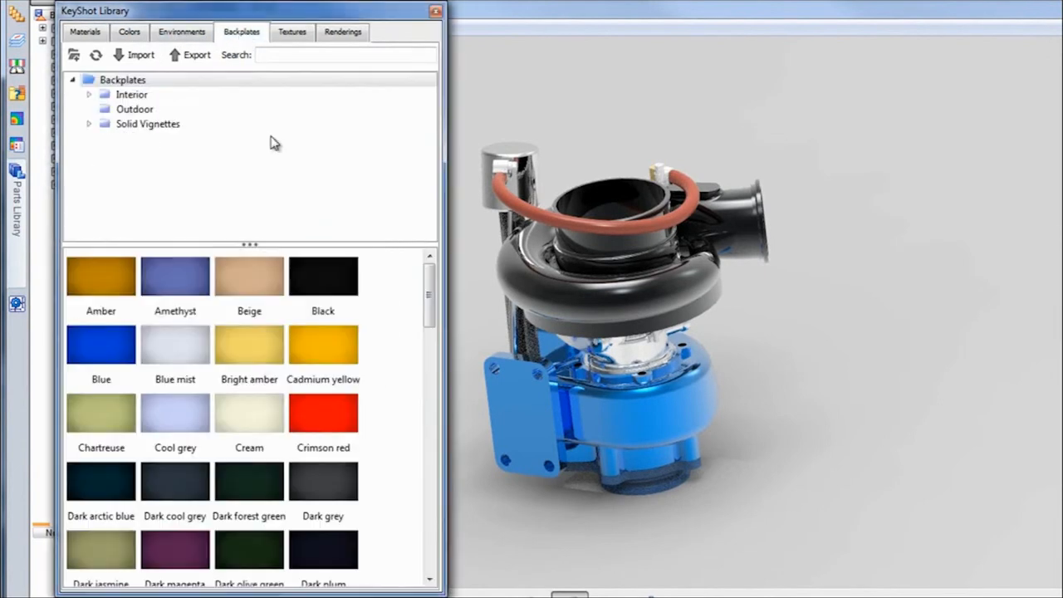
{"action": "left_click", "coordinate": [432, 10]}
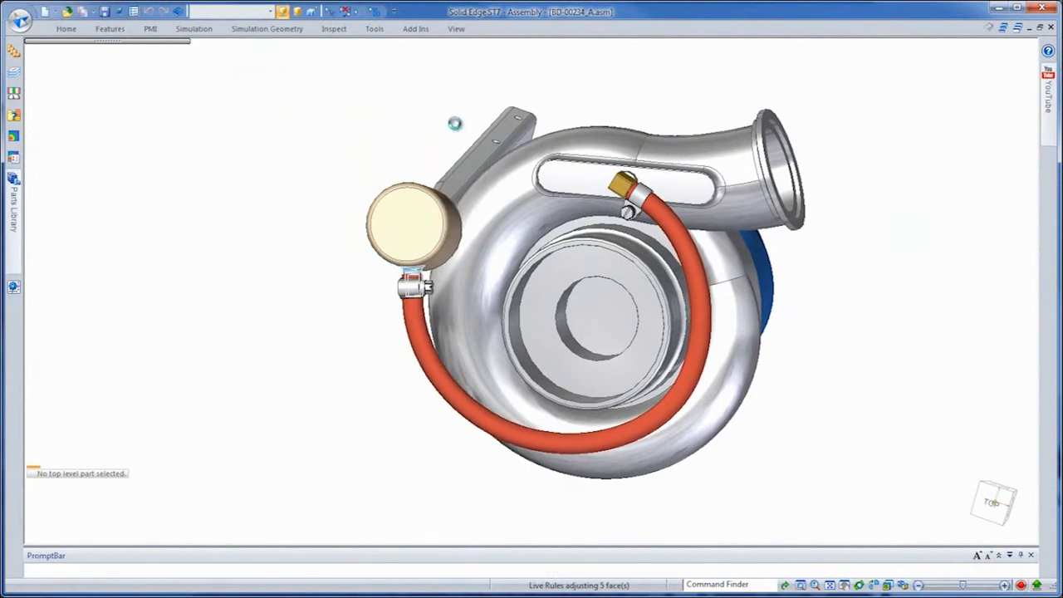
- Edit the wastegate tube route in XpresRoute and fix its length at 370.00 mm
{"action": "left_click", "coordinate": [369, 30]}
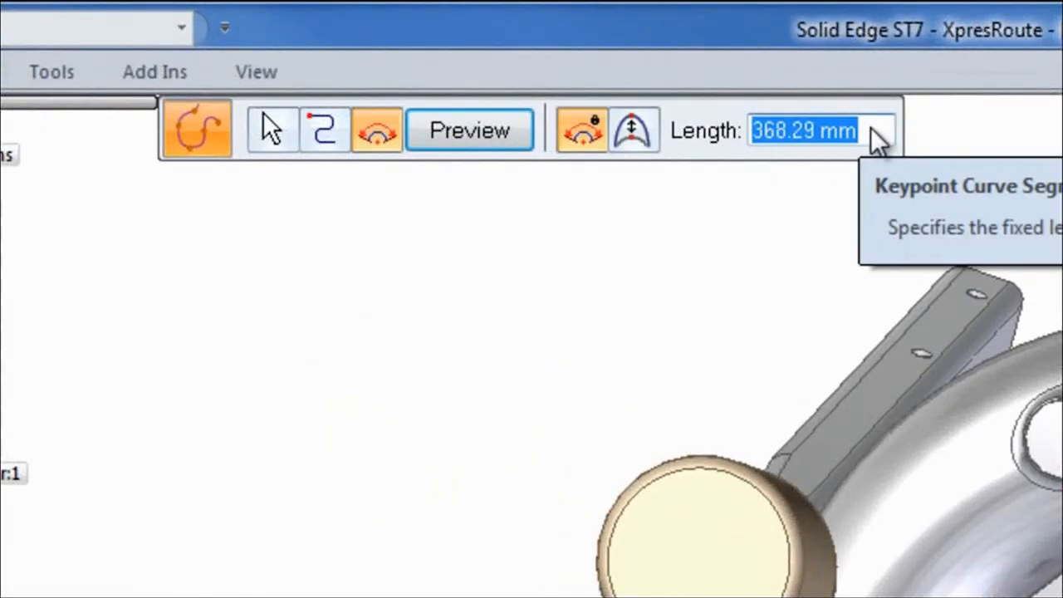
{"action": "type", "text": "370.00 mm"}
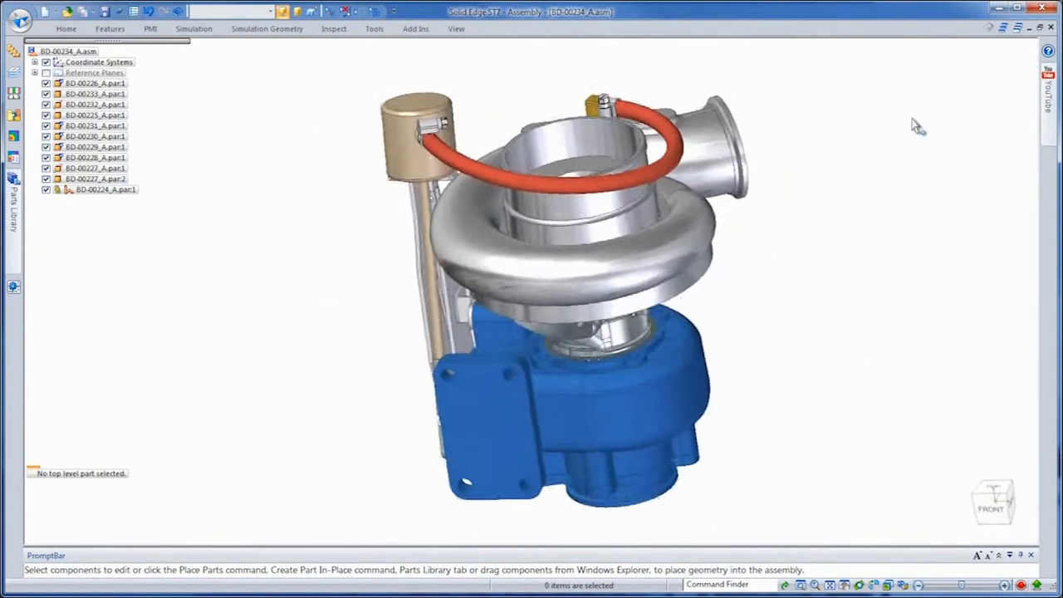
- Run KeyShot Update to re-render the rerouted tube, then close KeyShot answering the save prompt
{"action": "left_click", "coordinate": [374, 28]}
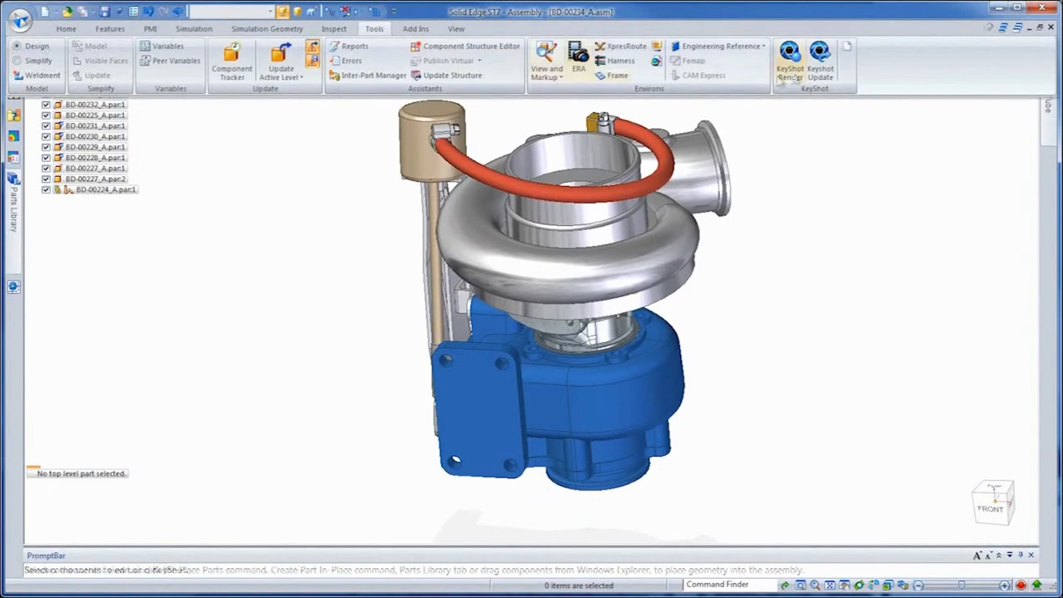
{"action": "left_click", "coordinate": [787, 58]}
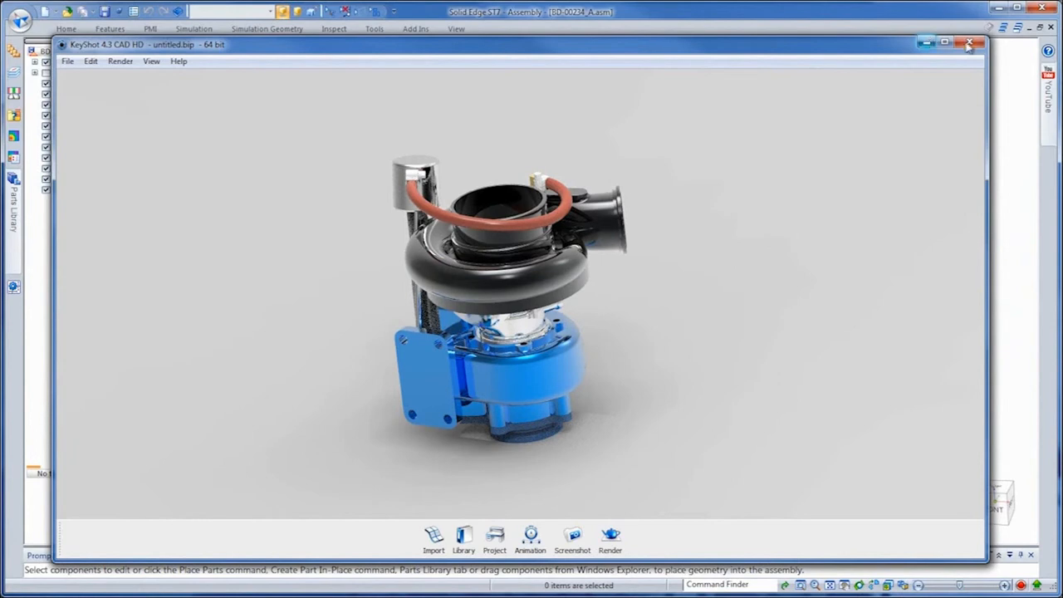
{"action": "left_click", "coordinate": [967, 43]}
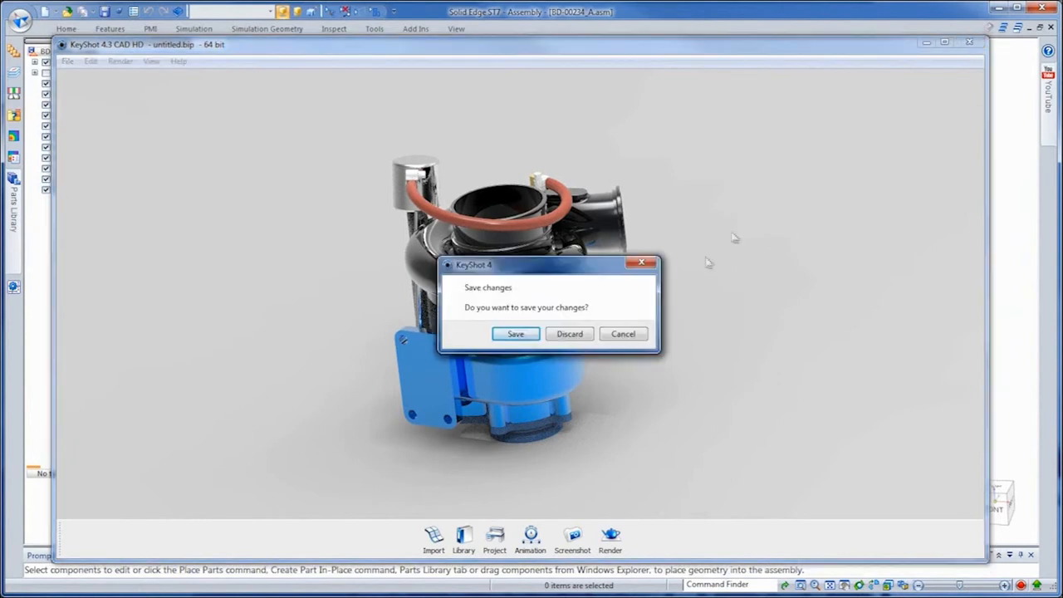
{"action": "left_click", "coordinate": [568, 334]}
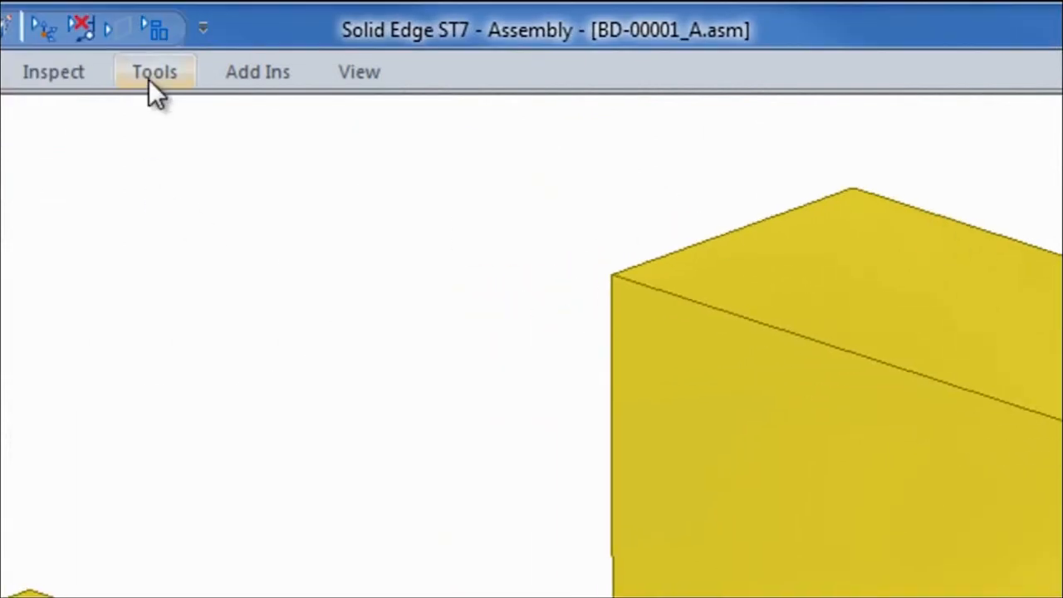
- Enter Frame Design for BD-00001_A and start the Frame command so Frame Options appears
{"action": "left_click", "coordinate": [155, 71]}
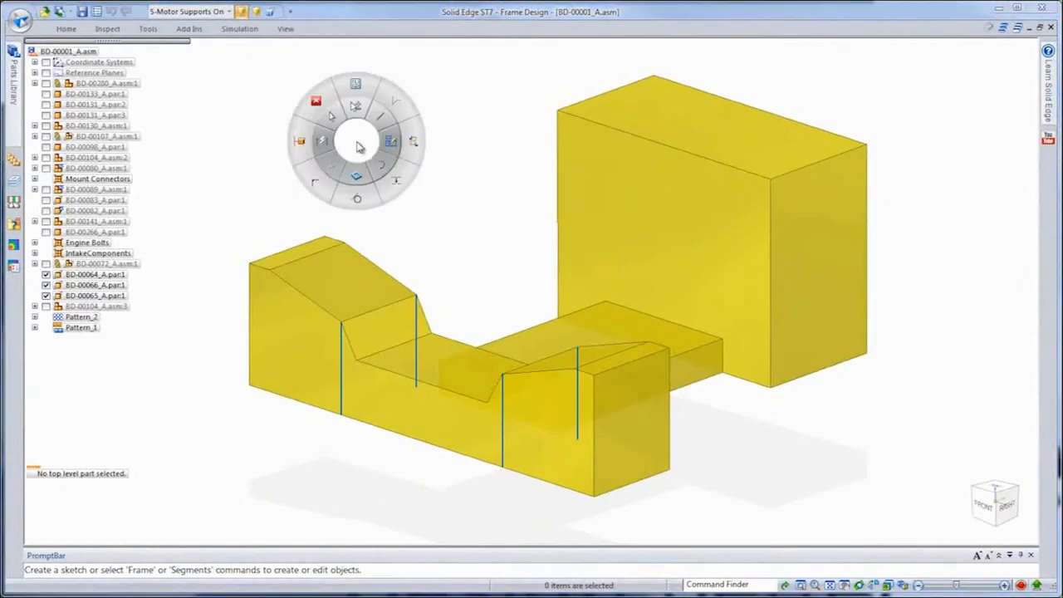
{"action": "left_click", "coordinate": [357, 146]}
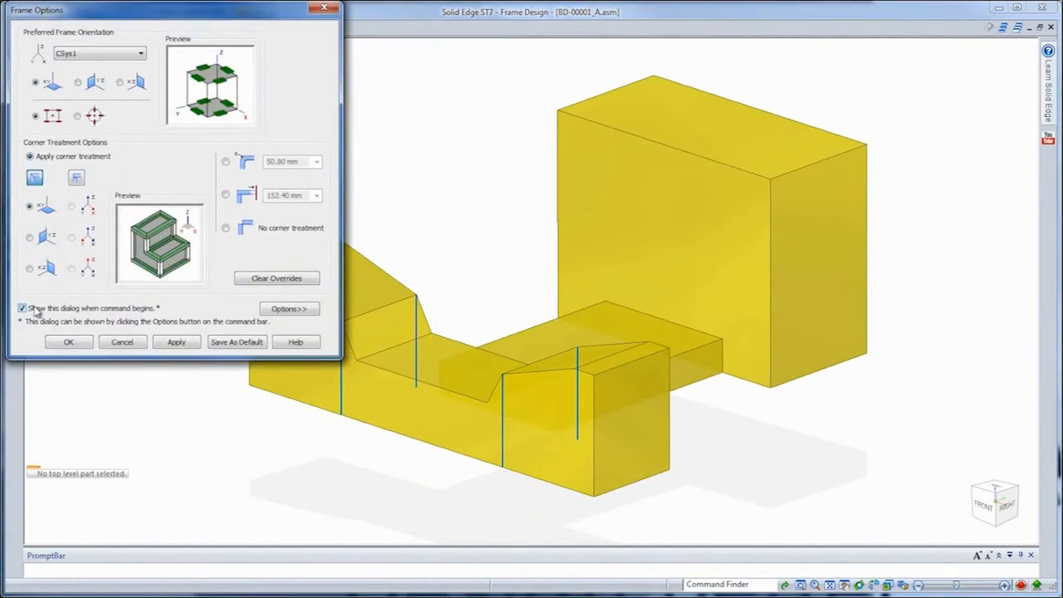
- Choose the frame orientation and corner treatment, confirm the options, and frame the yellow block edges
{"action": "left_click", "coordinate": [80, 83]}
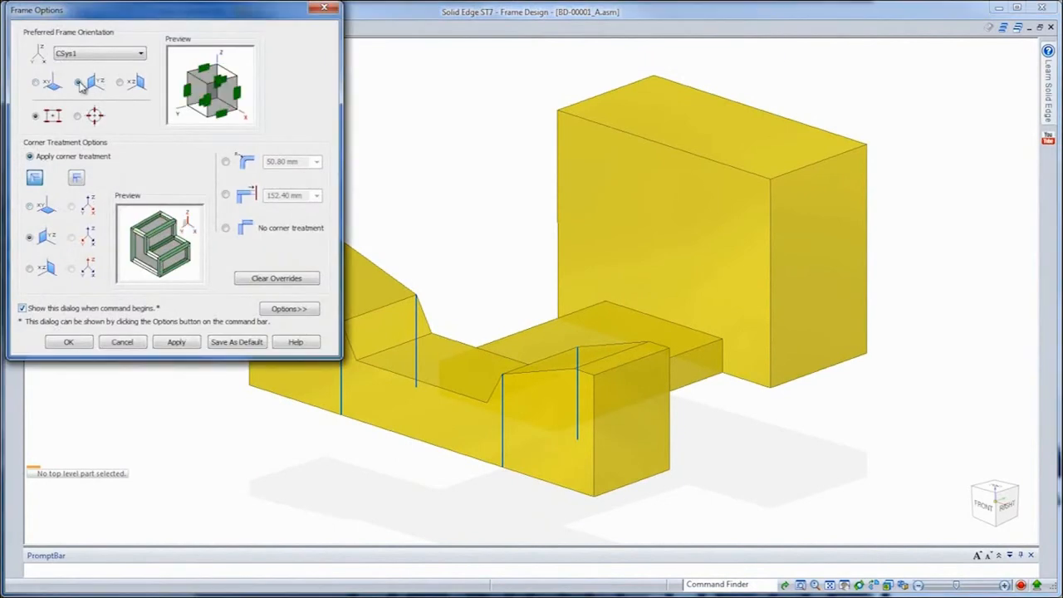
{"action": "left_click", "coordinate": [119, 83]}
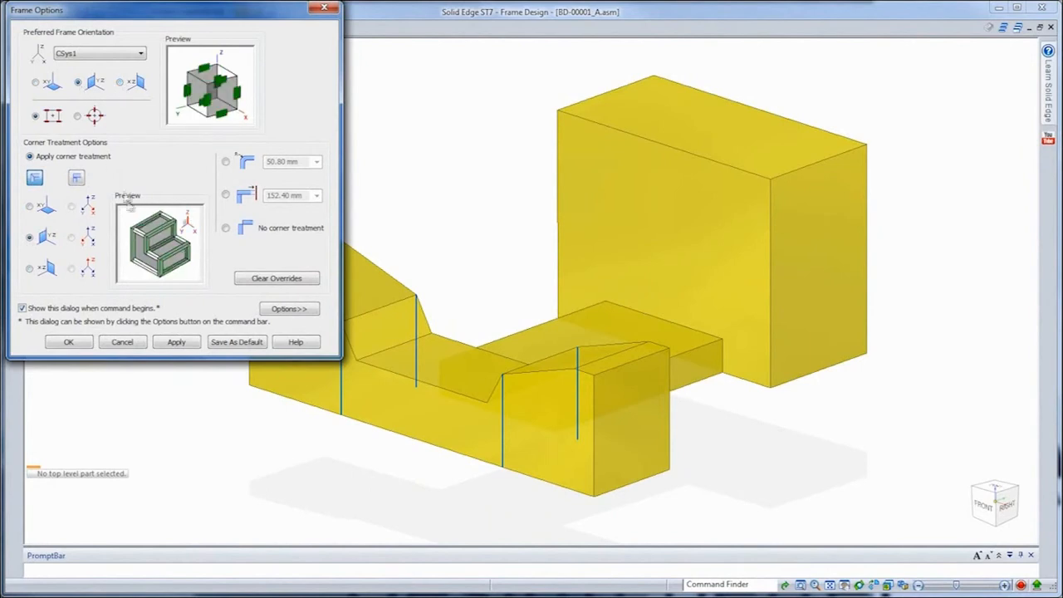
{"action": "left_click", "coordinate": [70, 342]}
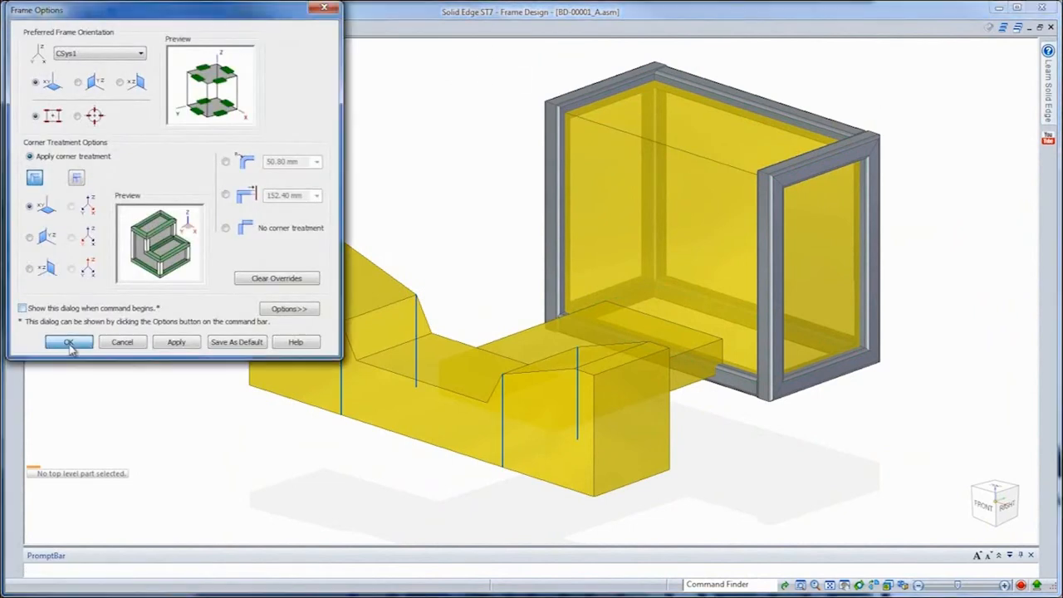
{"action": "left_click", "coordinate": [68, 342]}
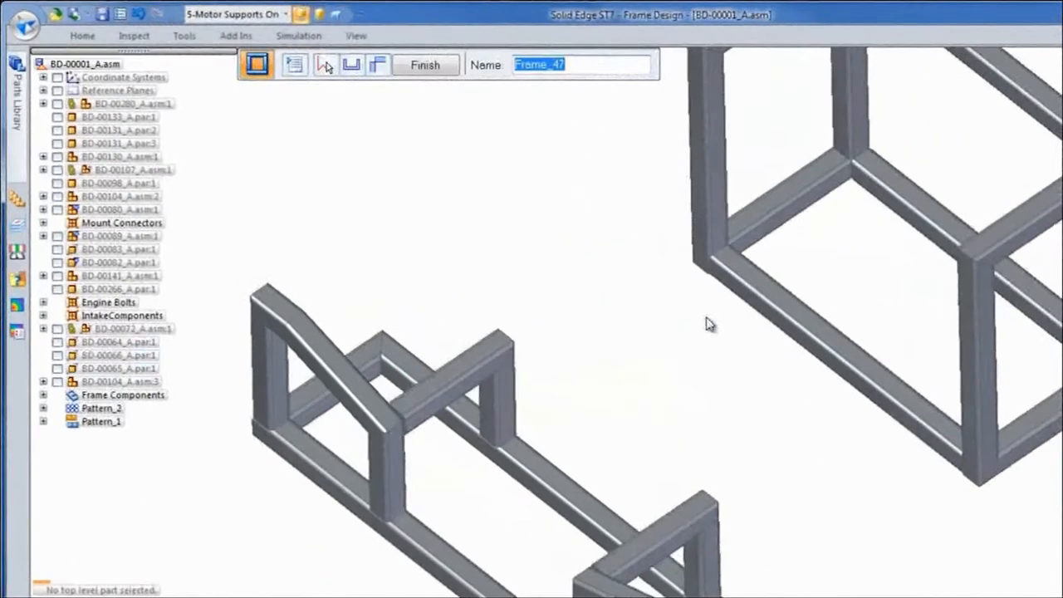
- Finish the frame members so the engine rests on the tube-frame stand and return to the full assembly view
{"action": "left_click", "coordinate": [425, 64]}
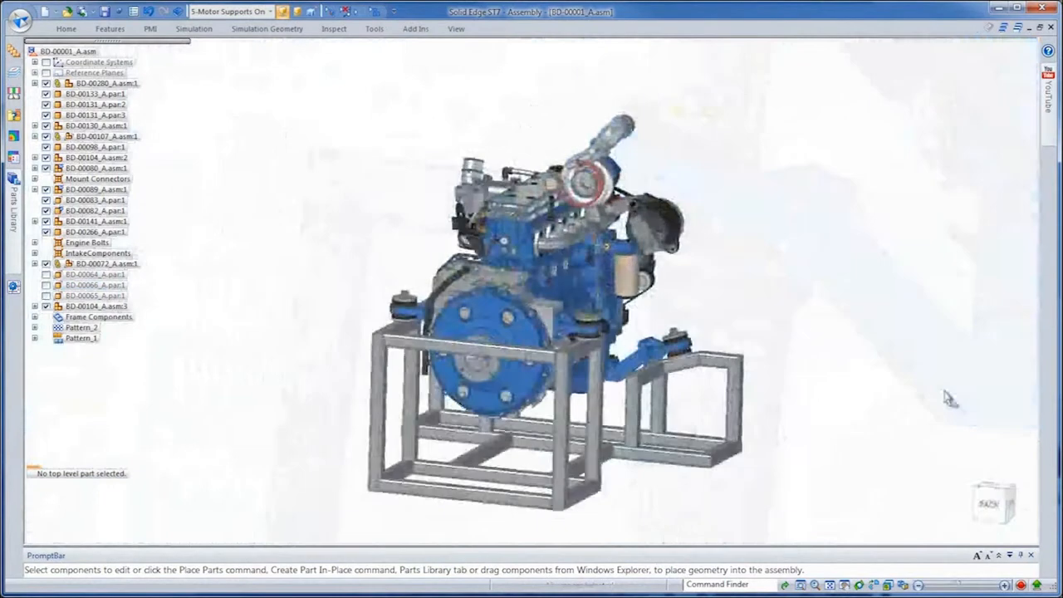
{"action": "left_click", "coordinate": [450, 30]}
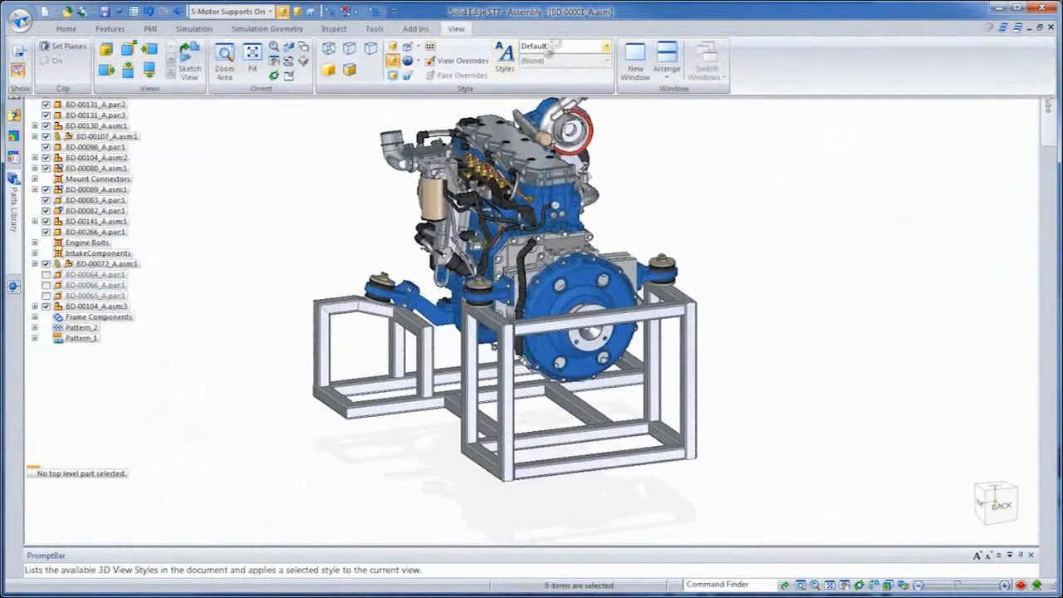